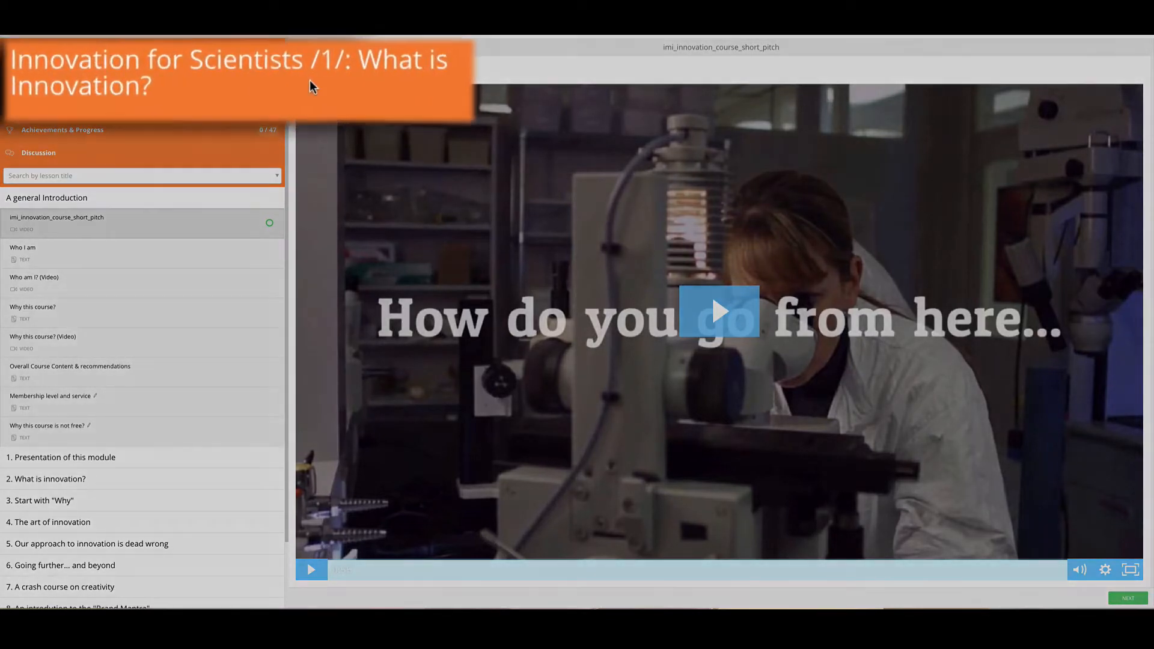
pyautogui.moveTo(160, 260)
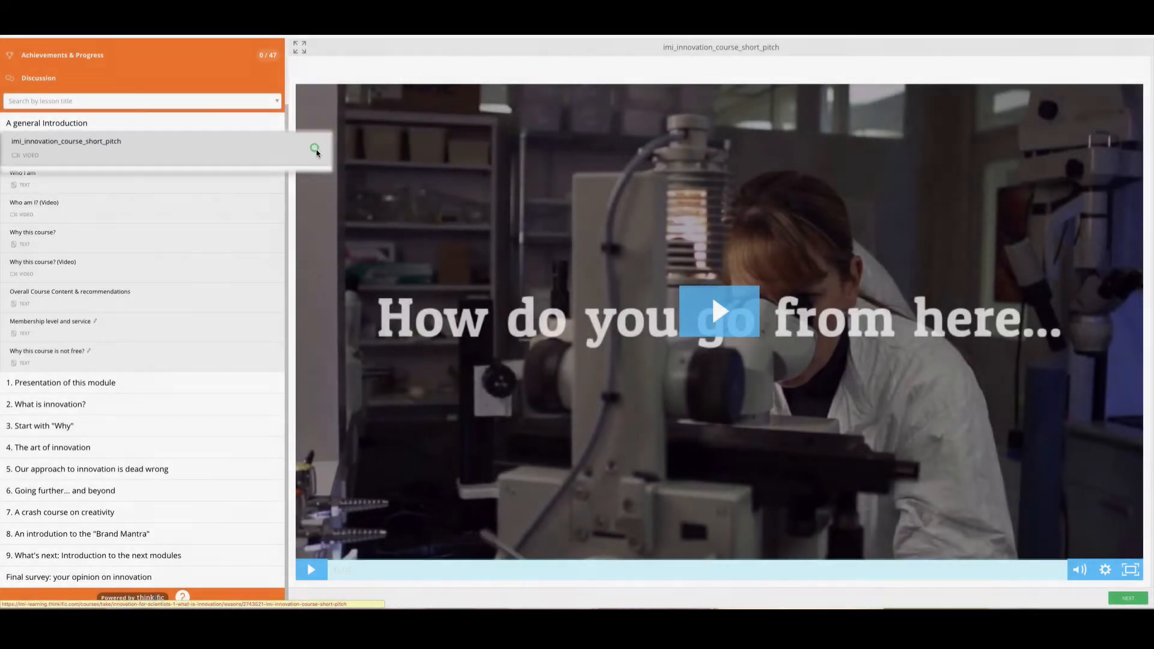
pyautogui.moveTo(269, 151)
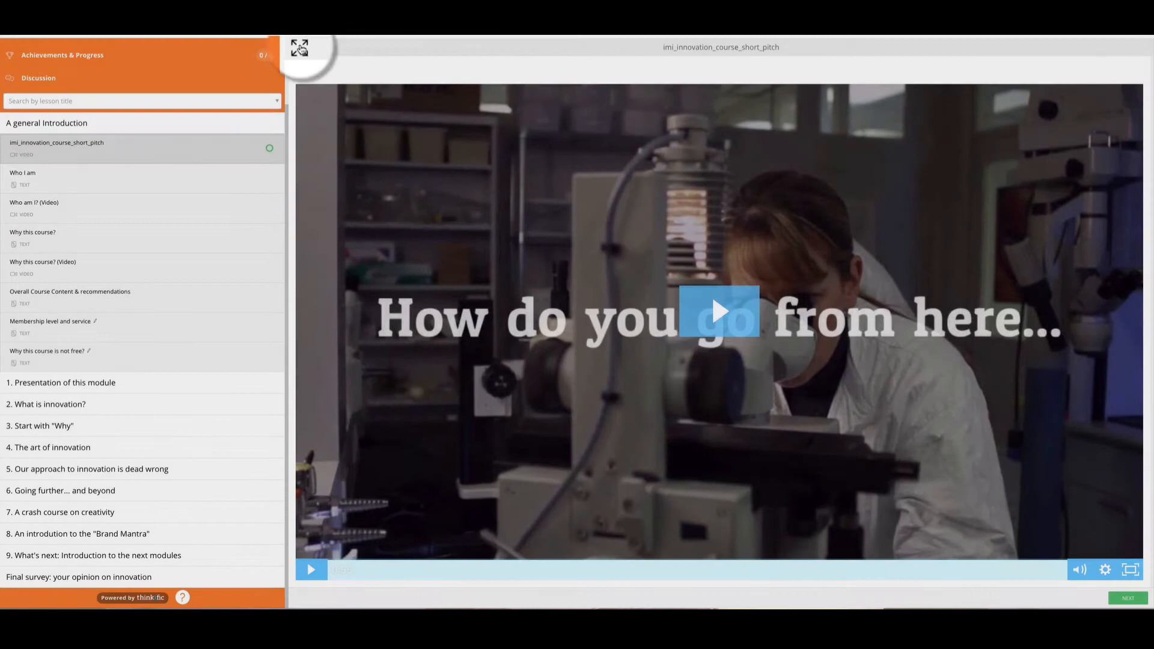
# Collapse the lesson sidebar to enlarge the intro video and start it playing
pyautogui.click(298, 46)
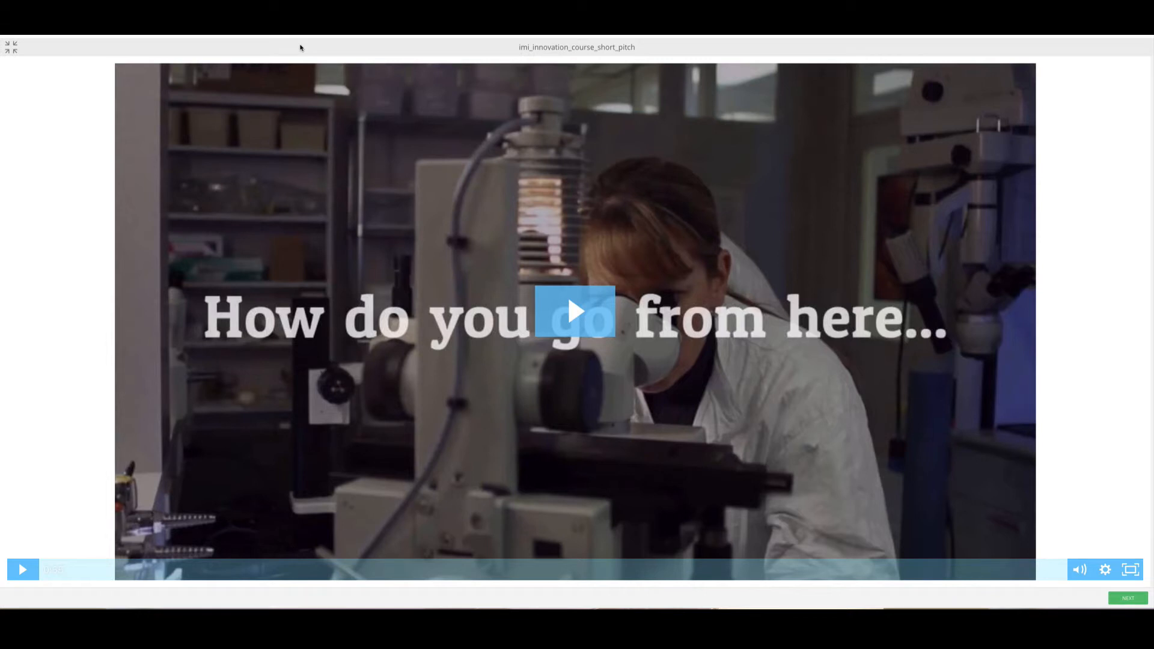
pyautogui.click(576, 311)
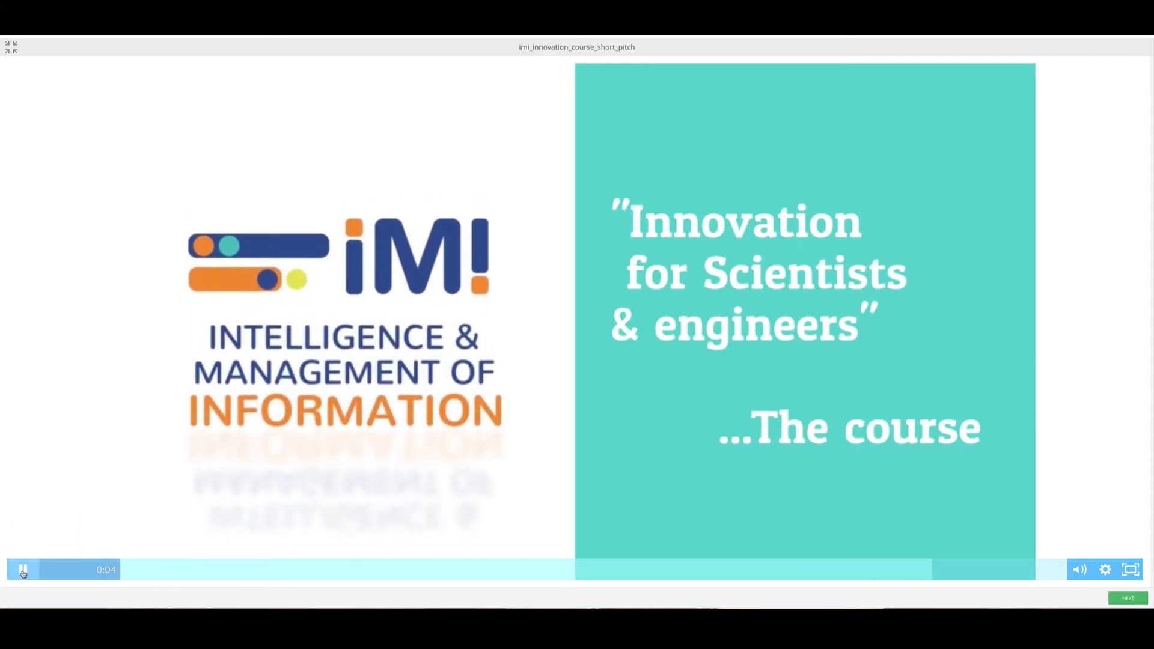
# Pause the intro pitch video on the iMi course title card
pyautogui.click(23, 569)
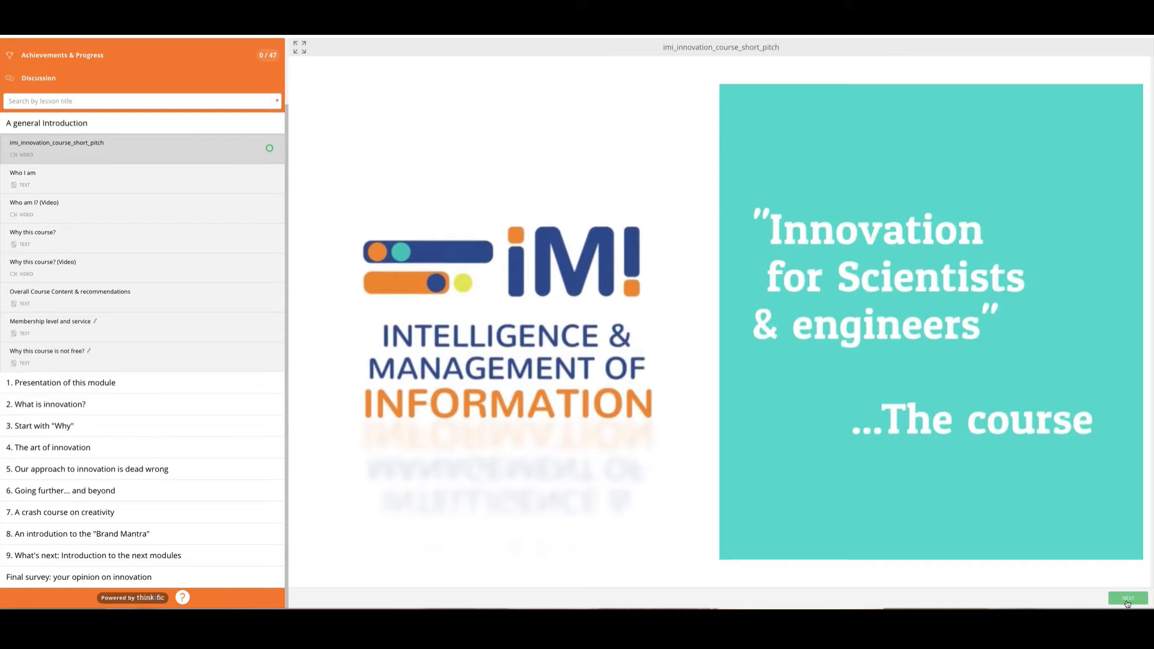
# Complete the intro video, read through 'Who I am', and mark it complete
pyautogui.click(1125, 598)
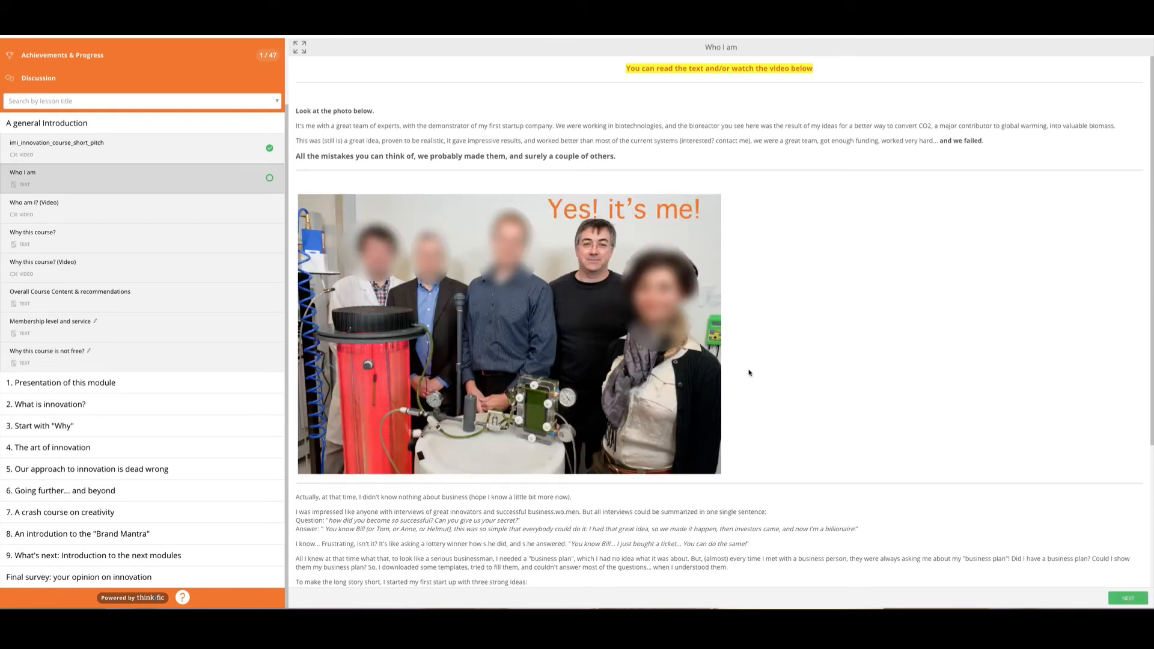
pyautogui.moveTo(269, 181)
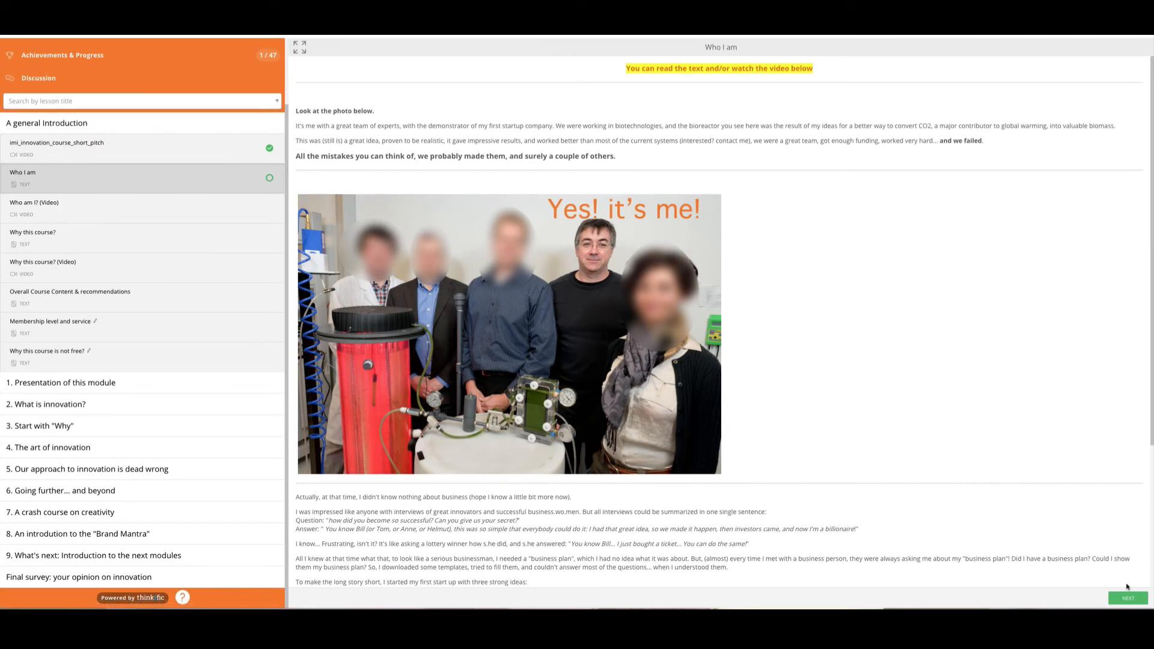
pyautogui.moveTo(829, 334)
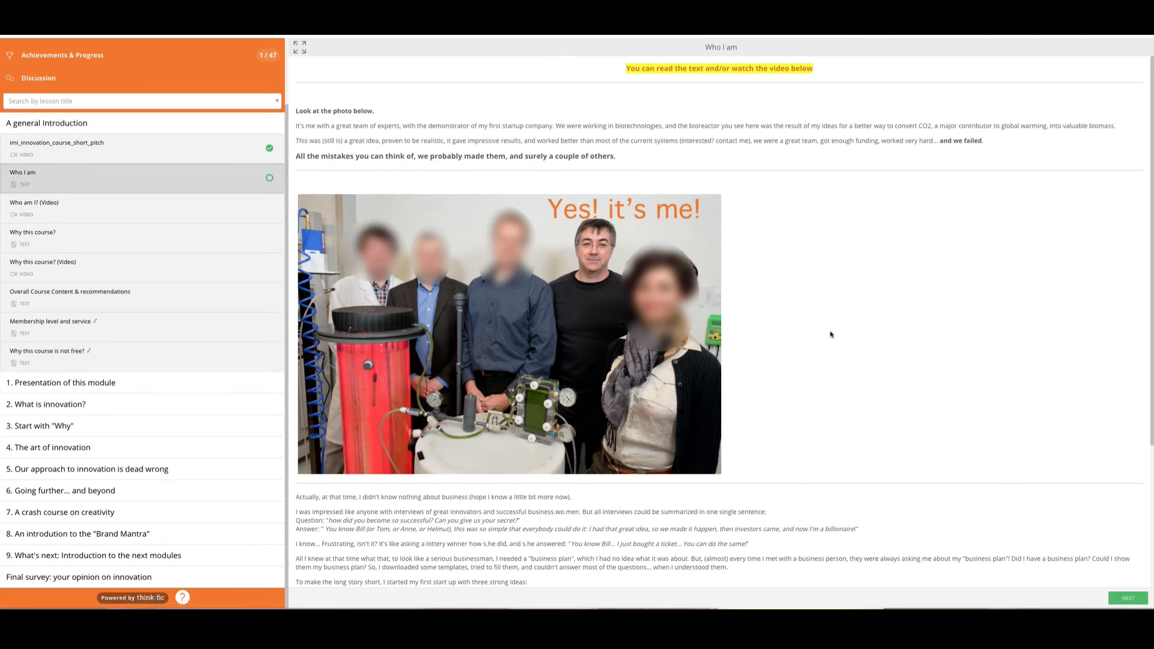
pyautogui.scroll(-3)
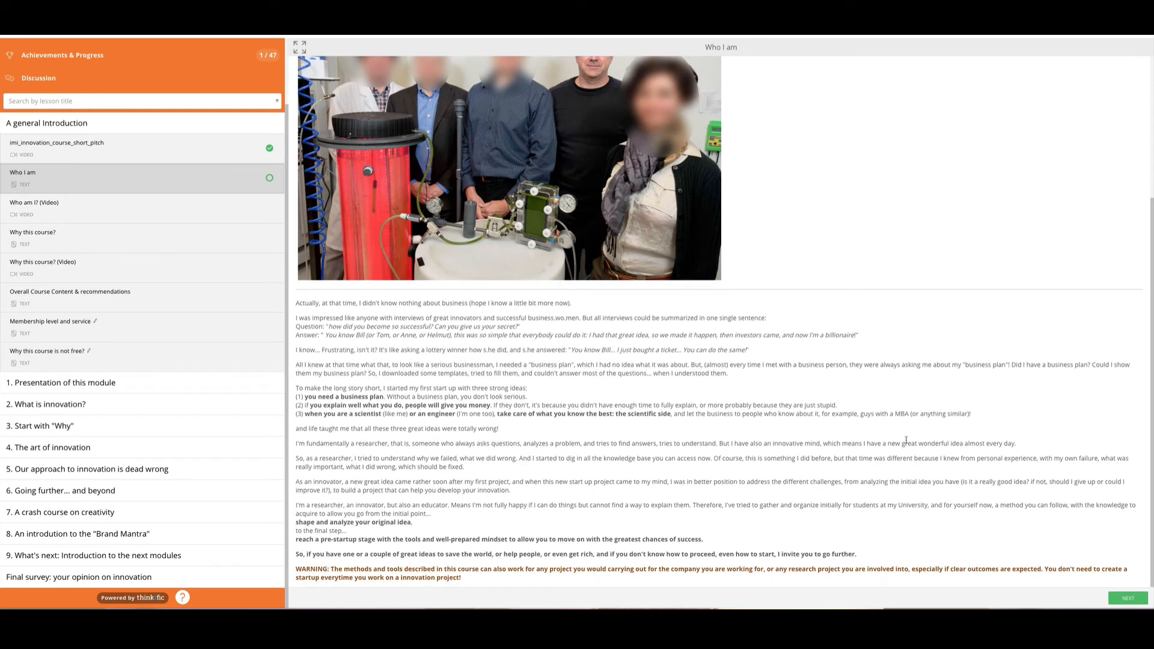
pyautogui.click(1125, 597)
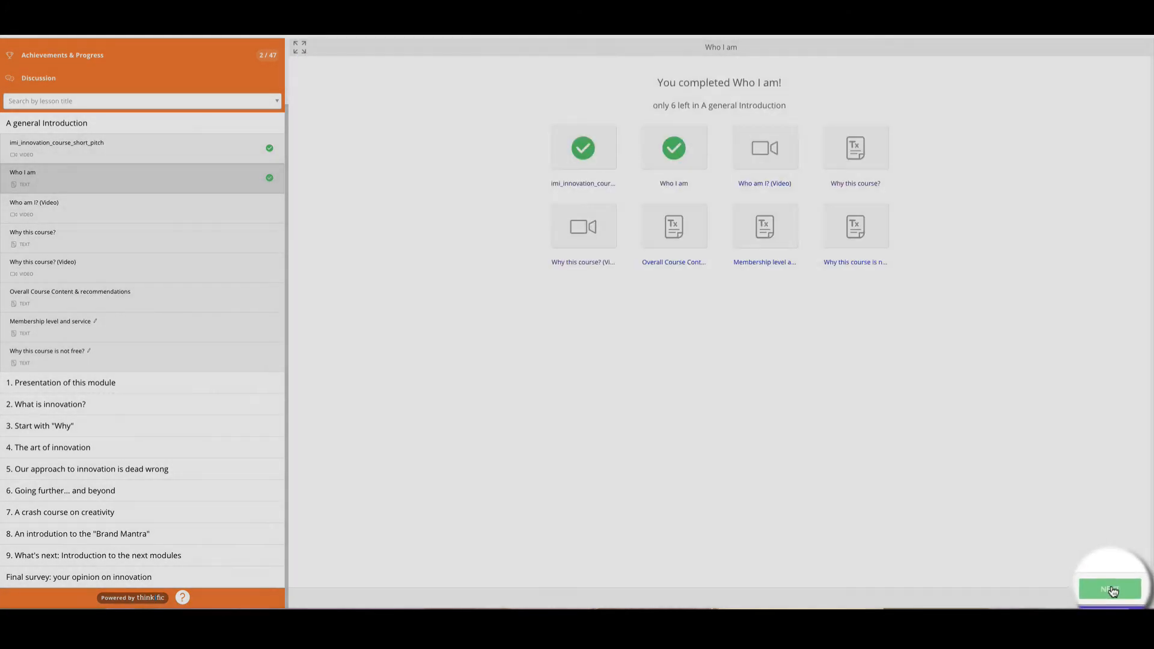